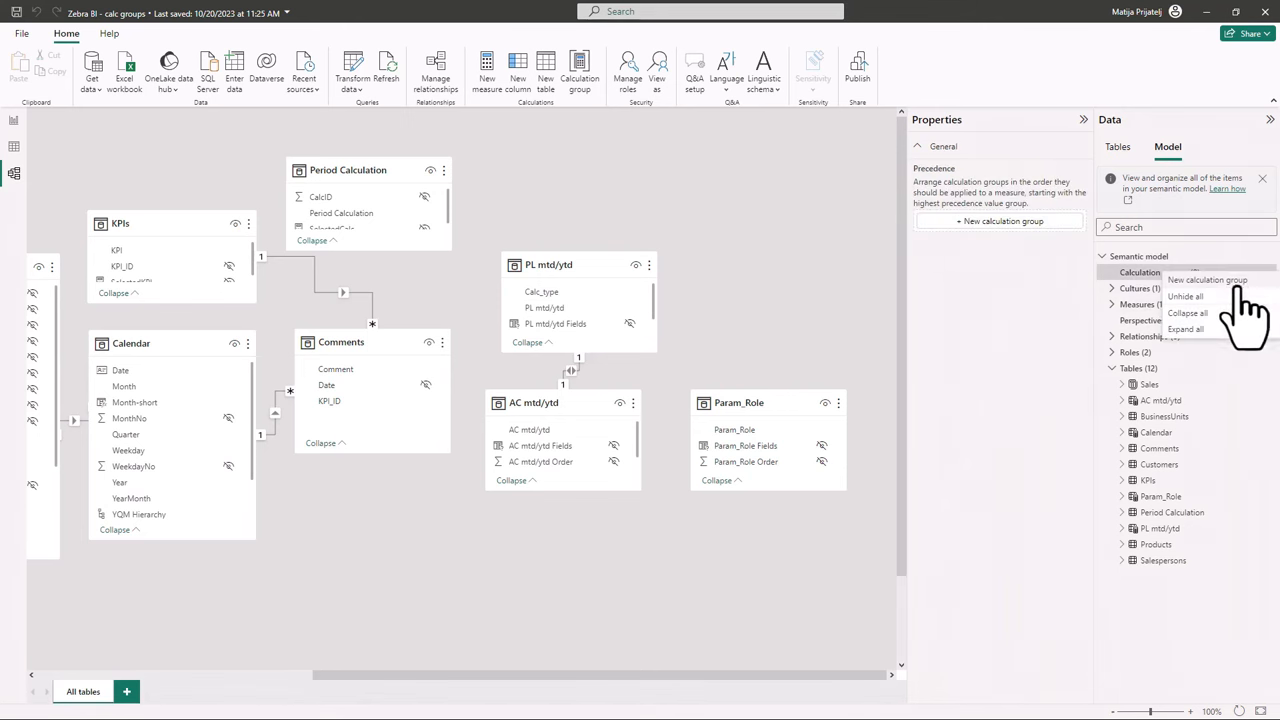
# Step: Add a new calculation group and extra calculation items so it holds items 1, 2 and 3
pyautogui.click(1208, 280)
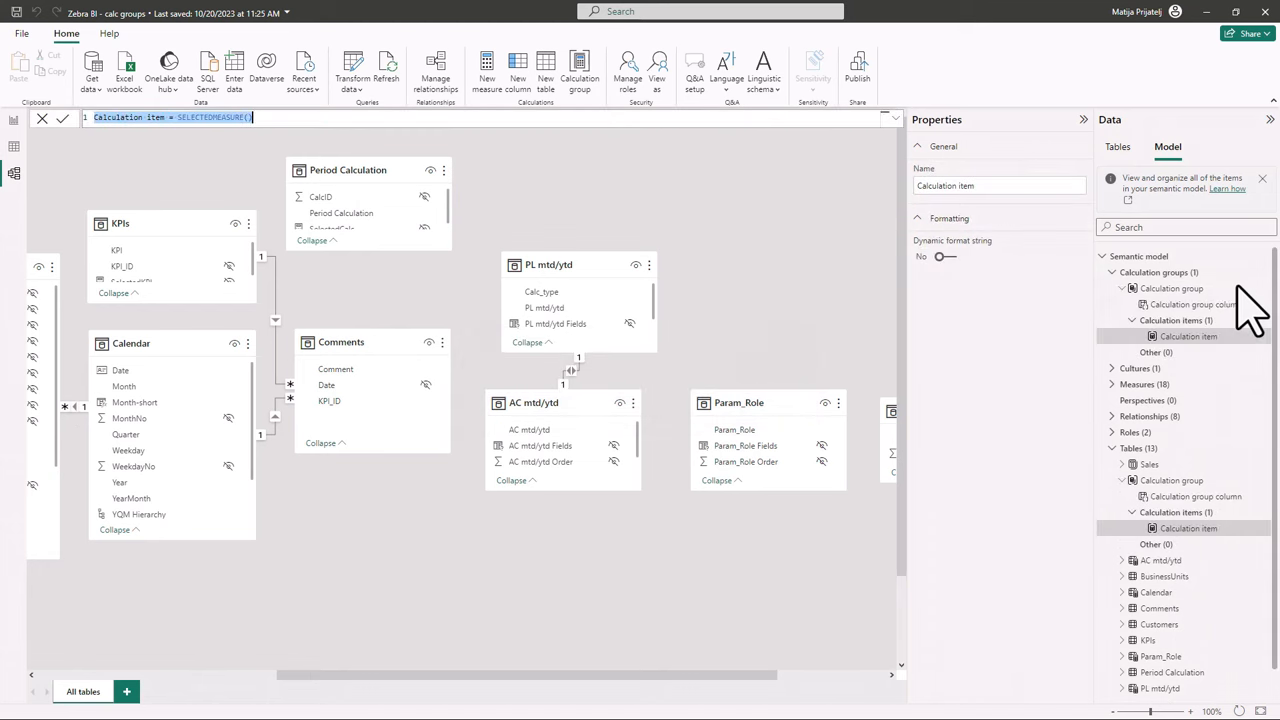
pyautogui.rightClick(1188, 320)
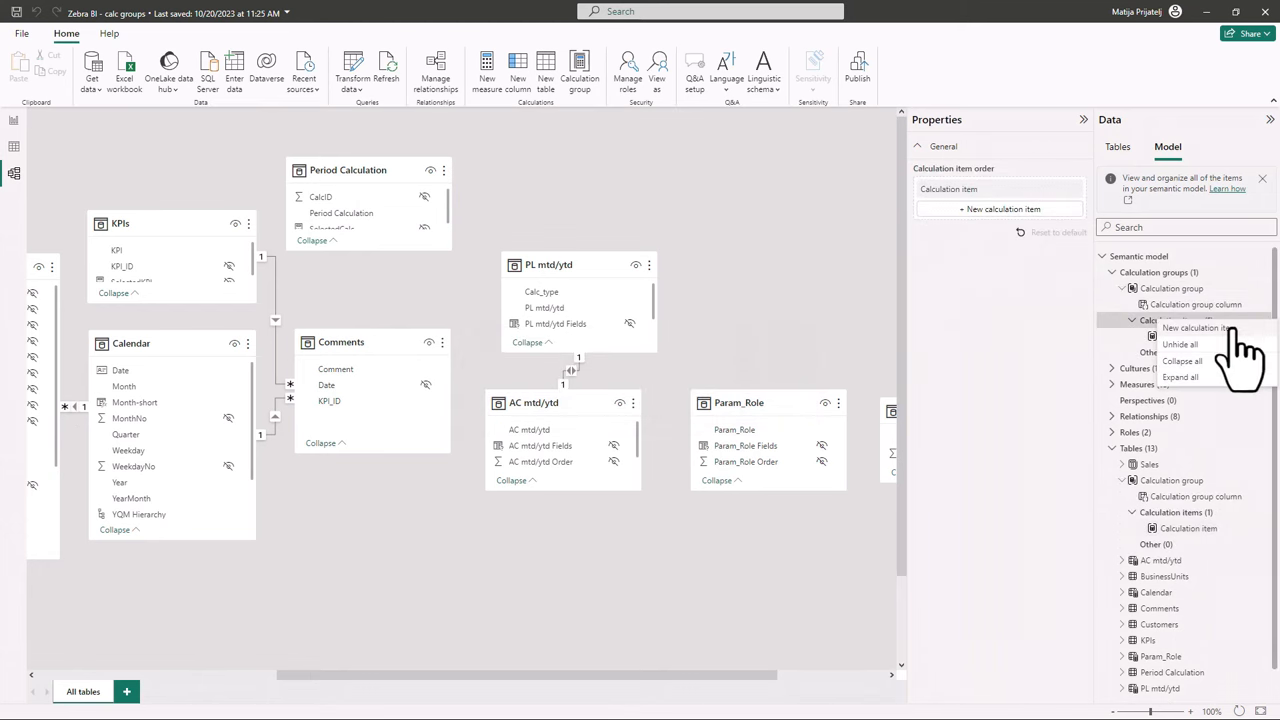
pyautogui.click(1196, 328)
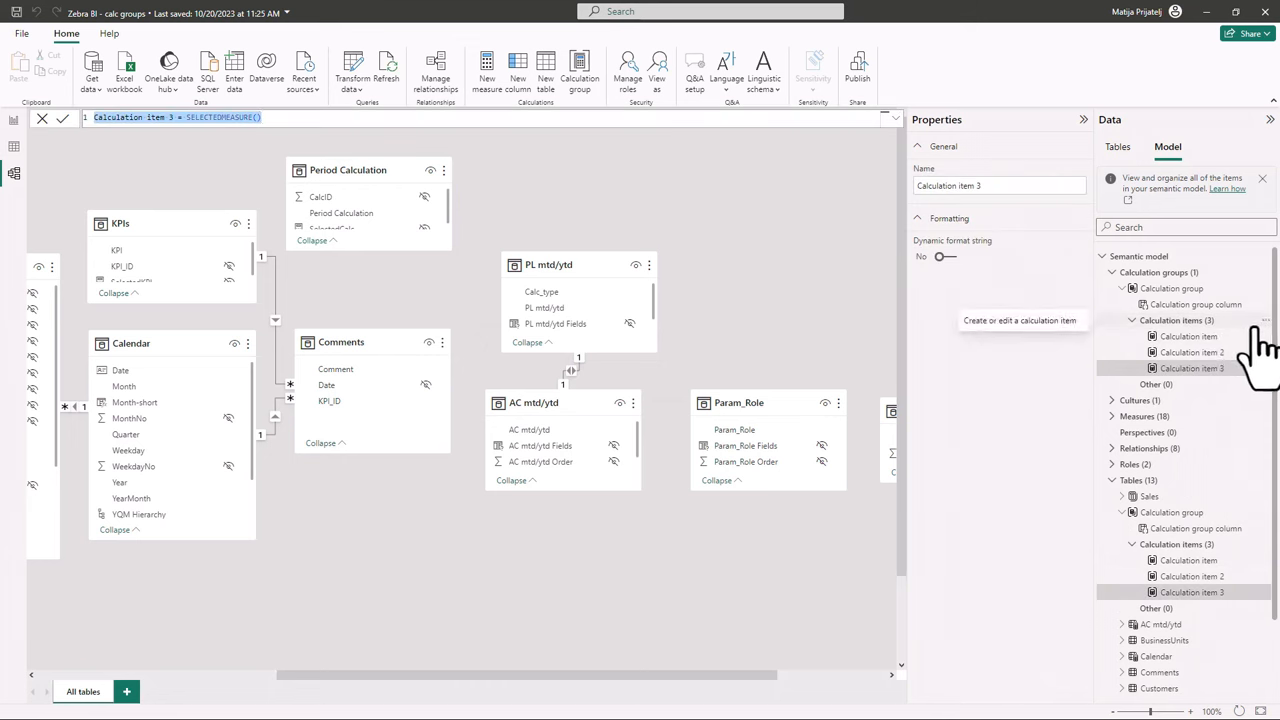
pyautogui.moveTo(990, 410)
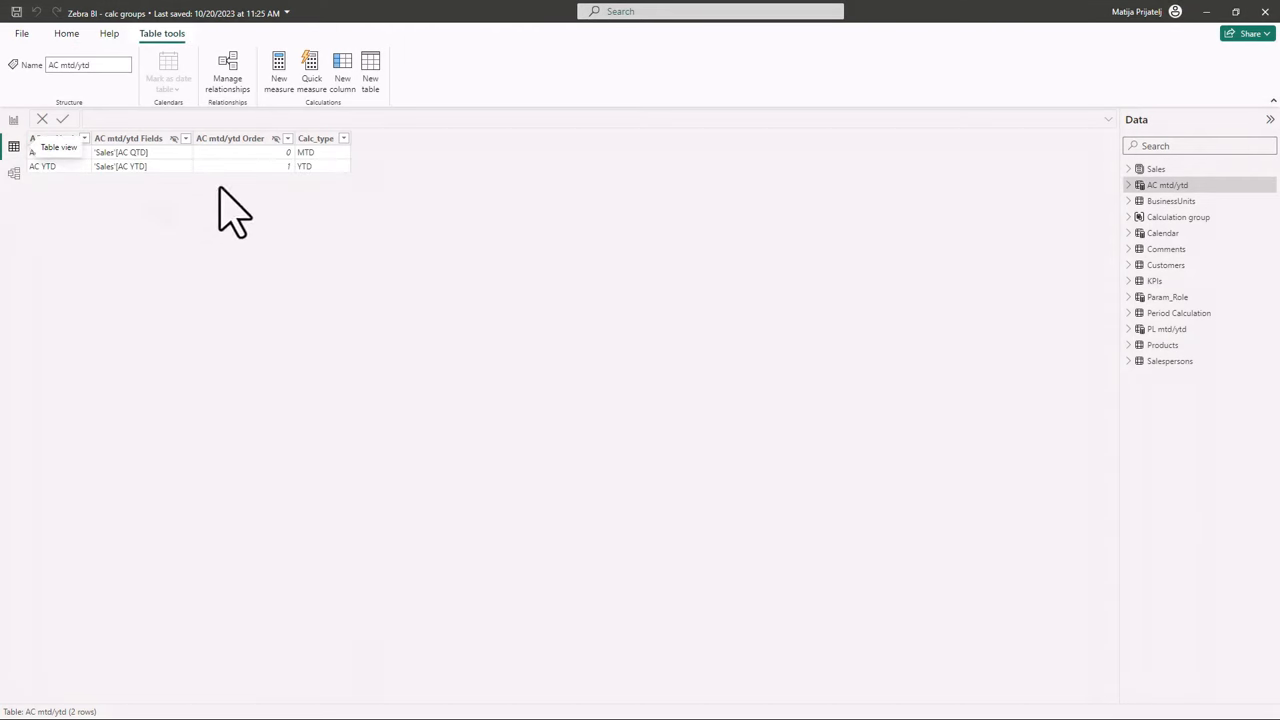
# Step: Display the Calculation group table's three rows with their Ordinal values
pyautogui.click(1178, 216)
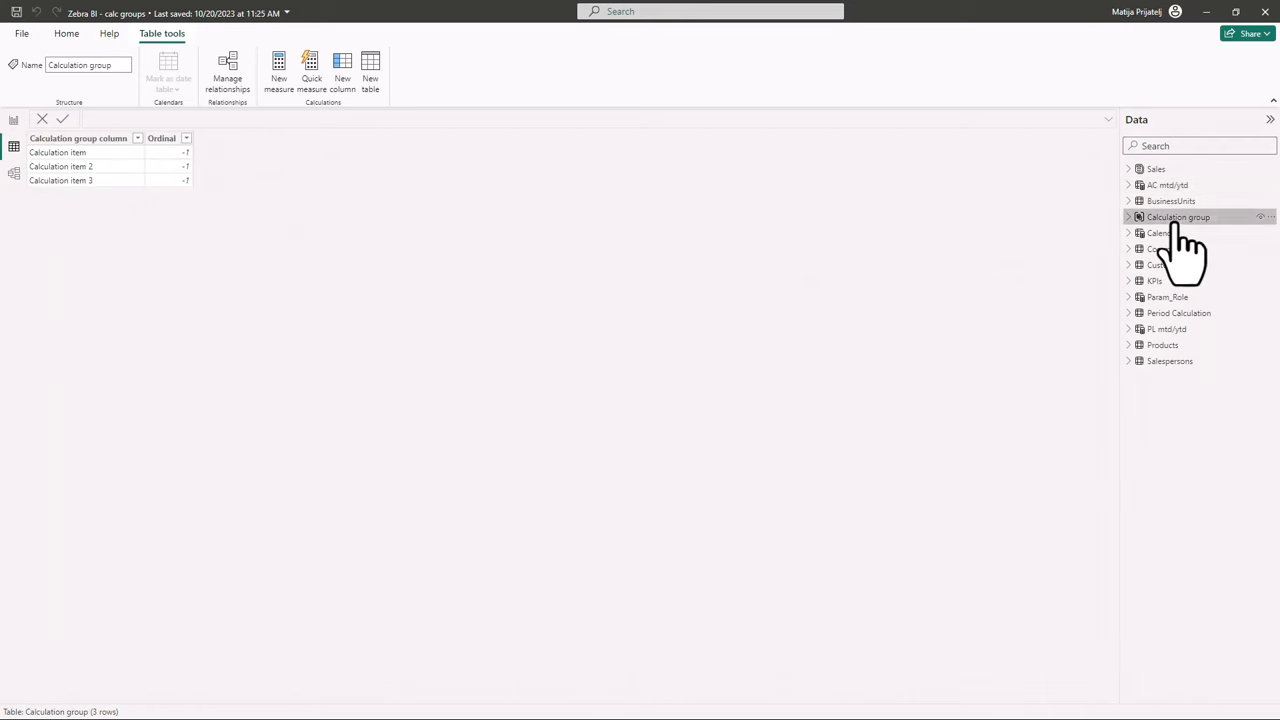
pyautogui.moveTo(156, 196)
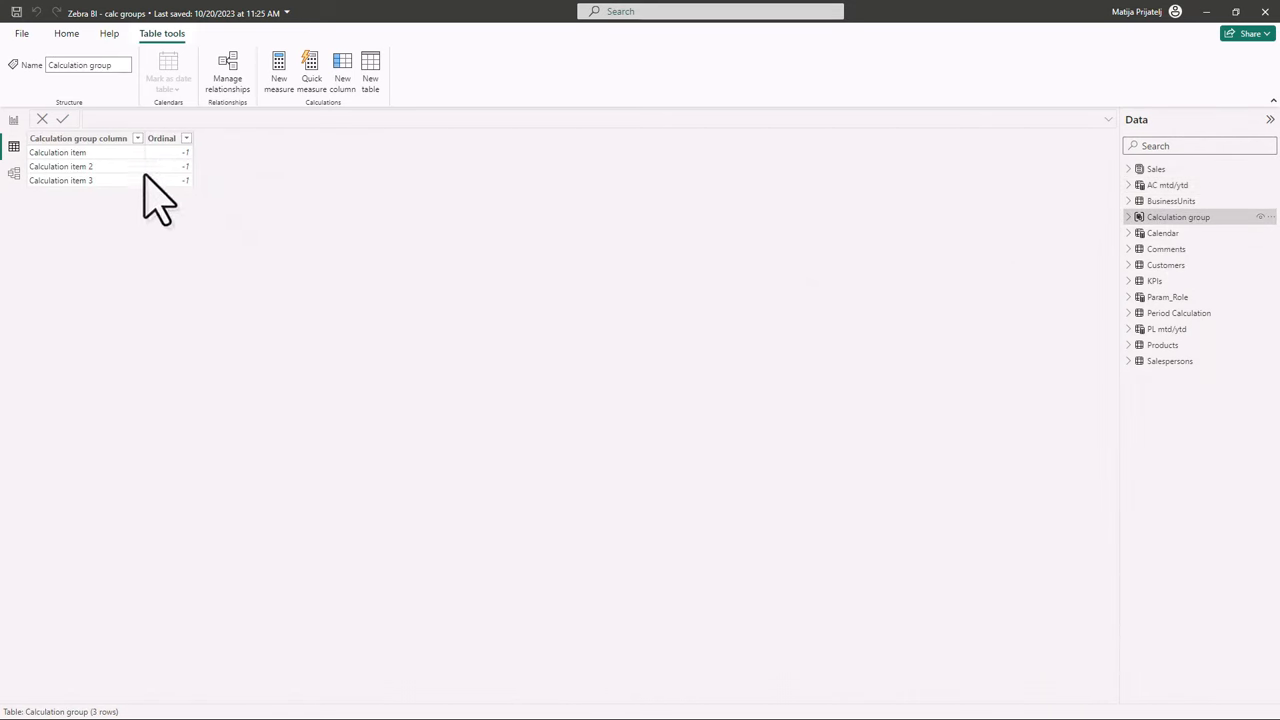
pyautogui.moveTo(170, 216)
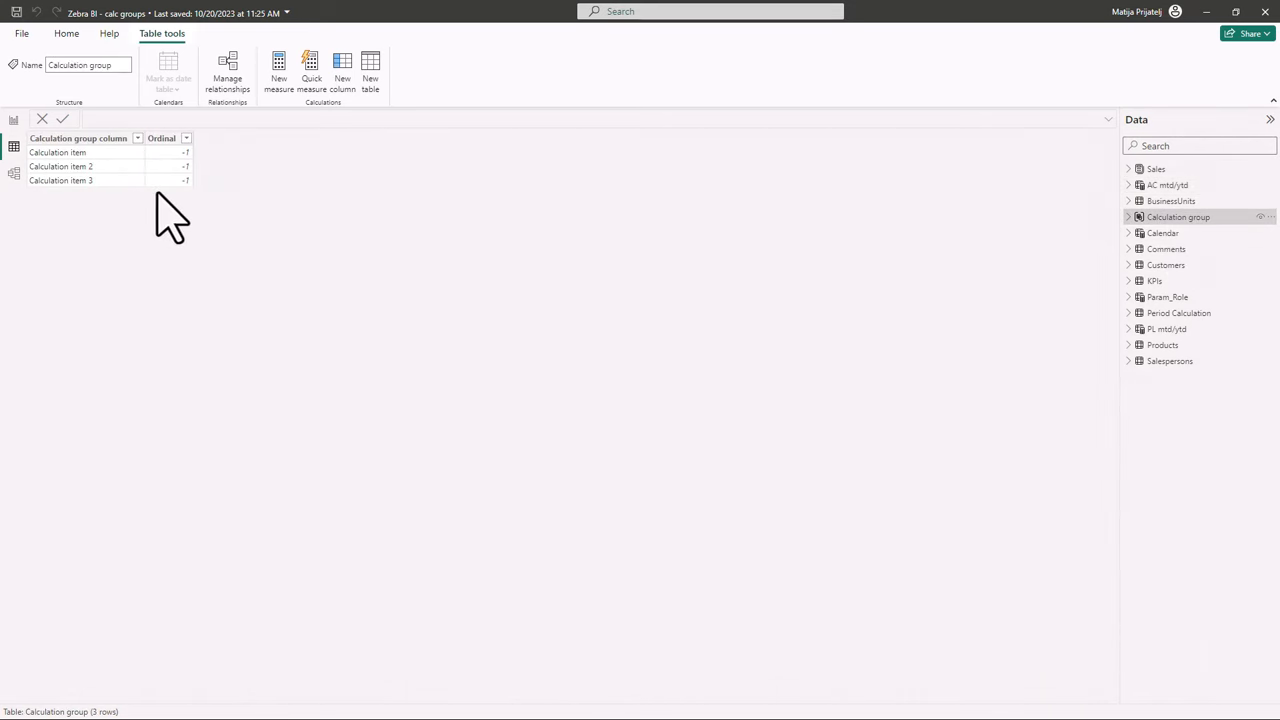
pyautogui.moveTo(196, 216)
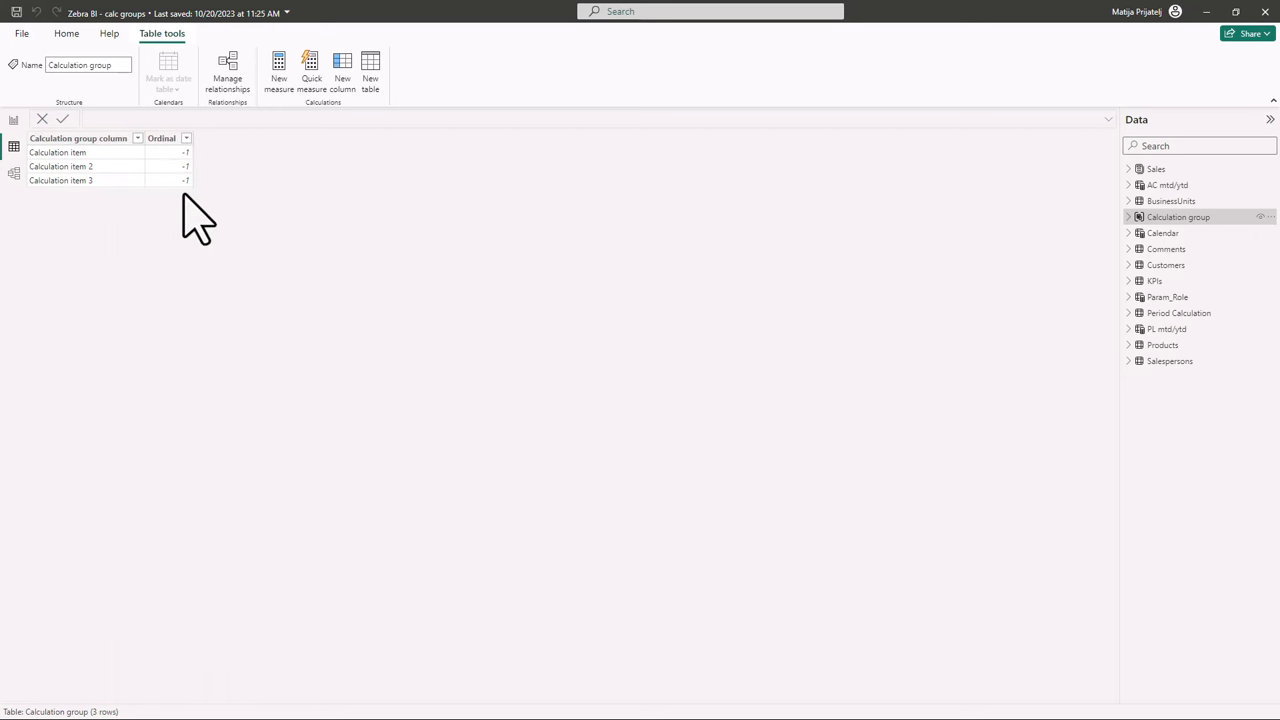
pyautogui.moveTo(210, 220)
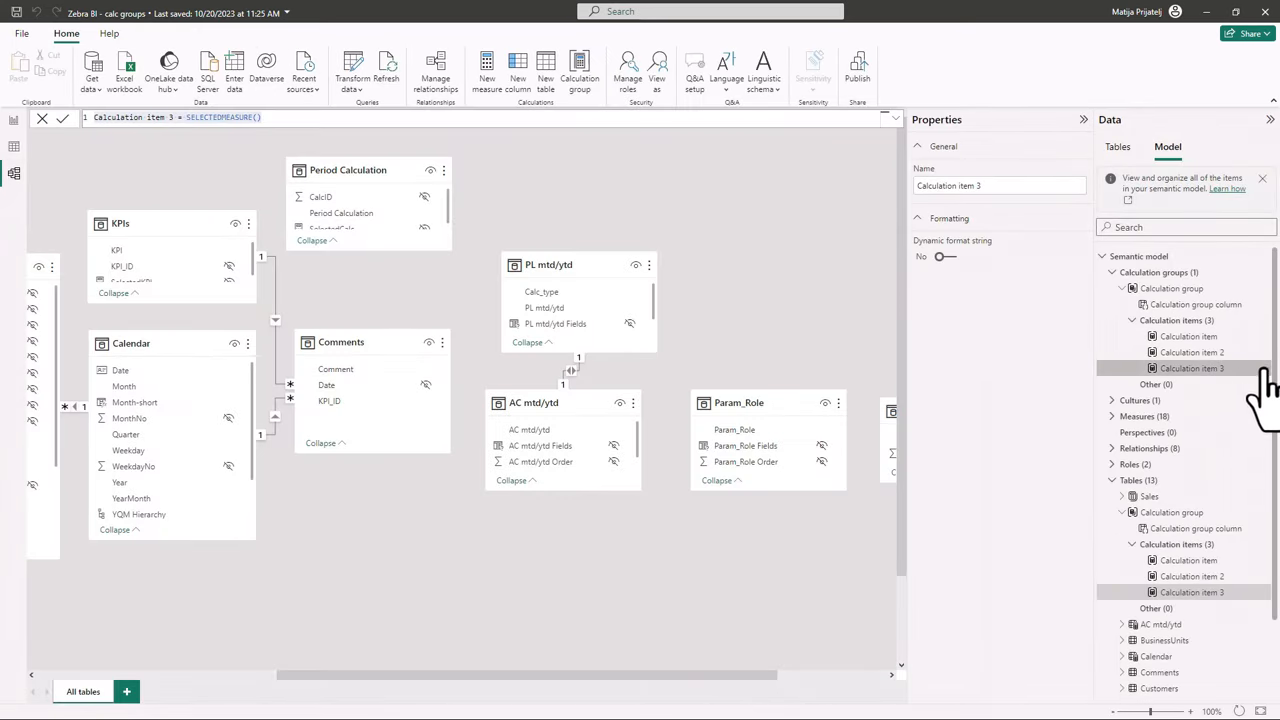
# Step: Move Calculation item 3 up so it sits before Calculation item 2
pyautogui.rightClick(1192, 368)
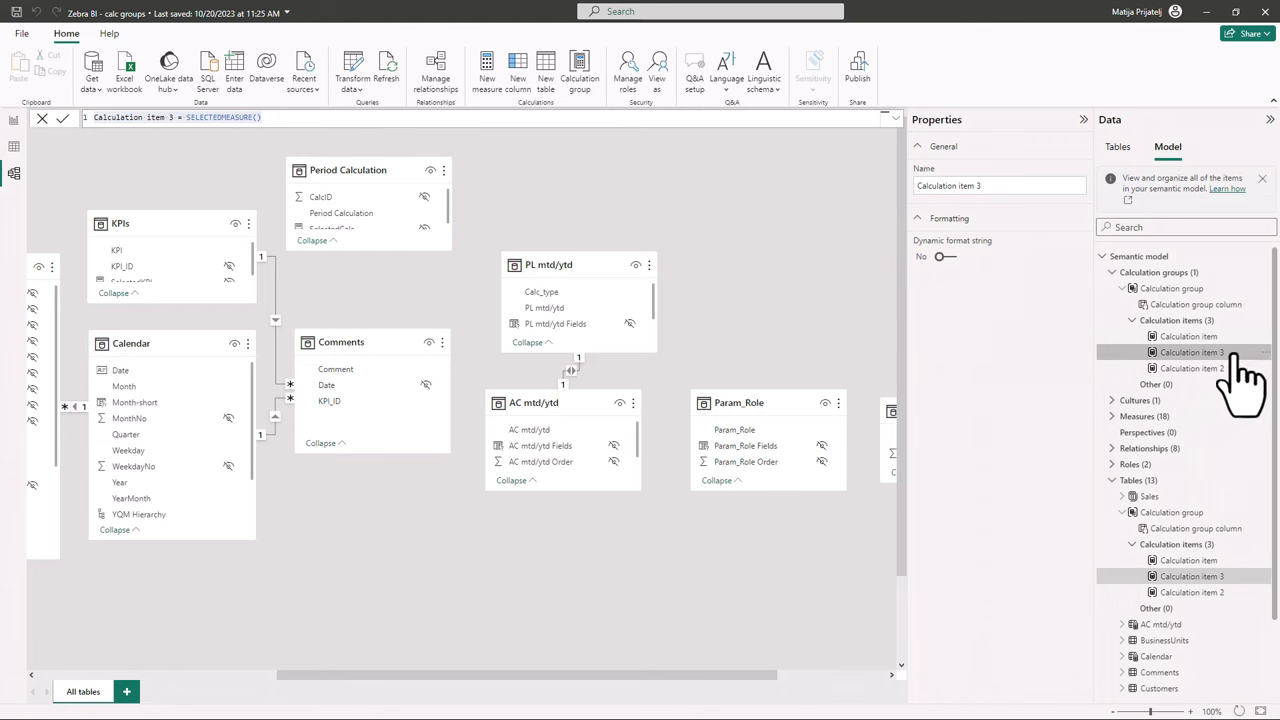
pyautogui.moveTo(1190, 352)
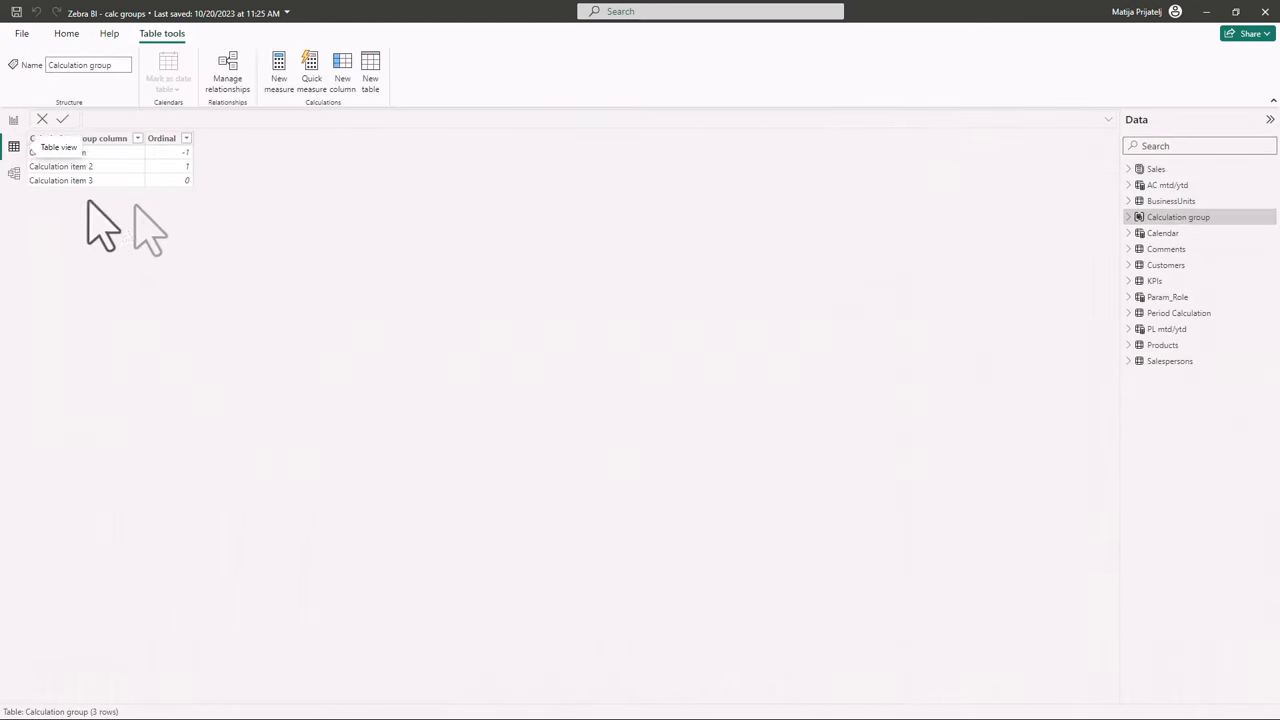
pyautogui.moveTo(224, 220)
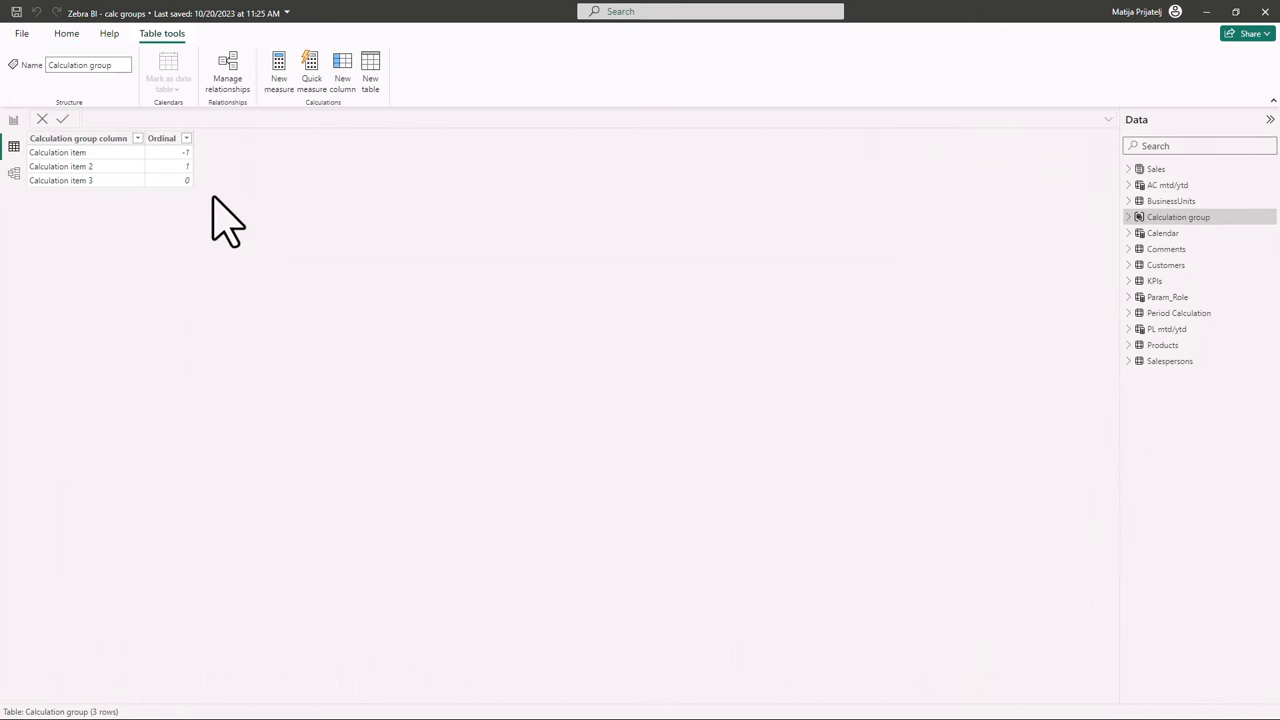